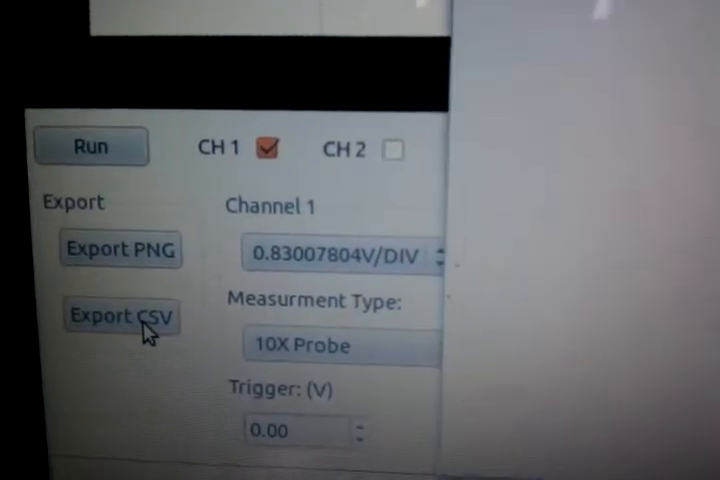
Export the channel 1 capture as Test1.csv on the JETFLASH drive
click(122, 316)
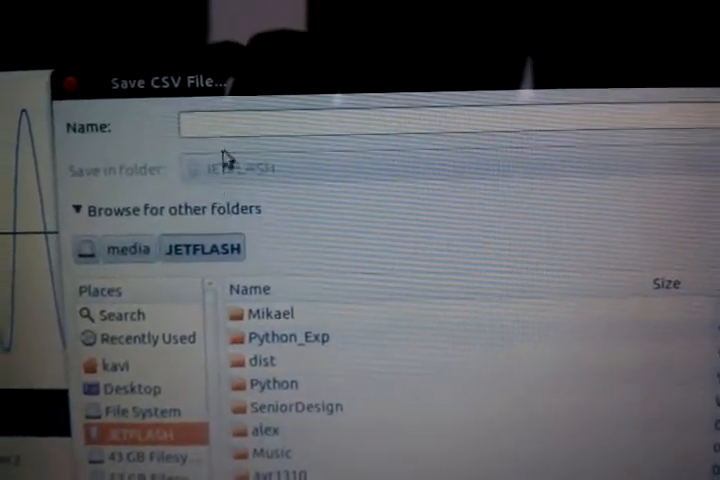
text(Test1.csv)
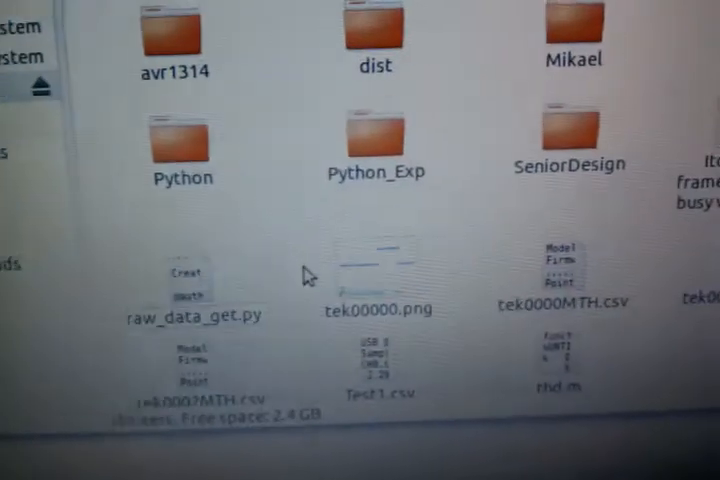
Open Test1.csv from the JETFLASH folder to view the time and CH0 voltage columns
click(310, 360)
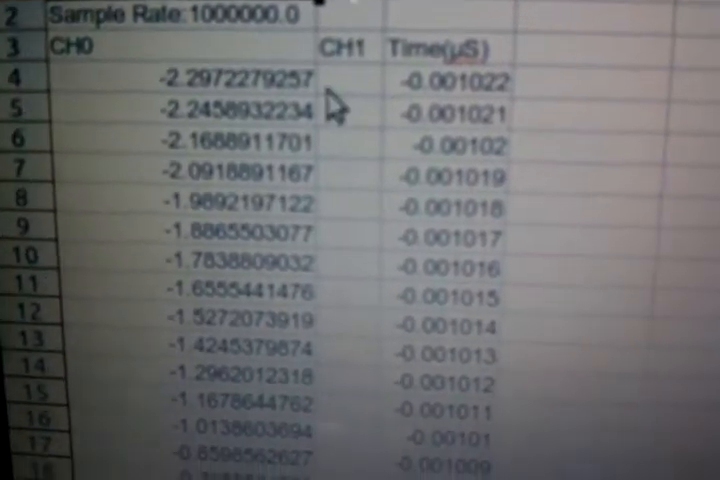
scroll(down, 3)
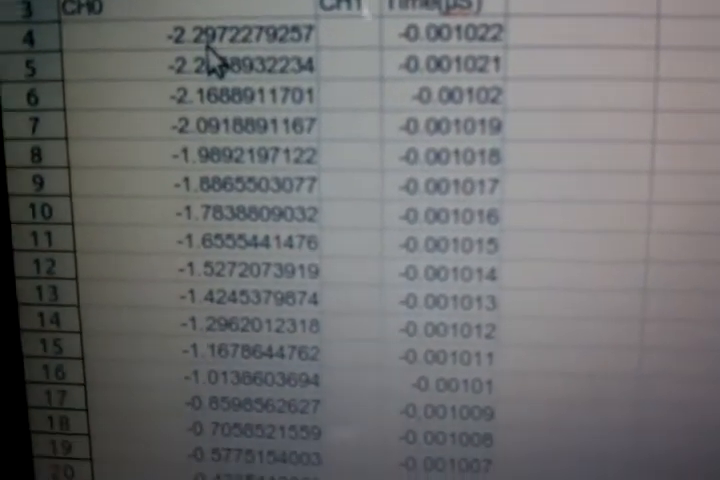
scroll(down, 3)
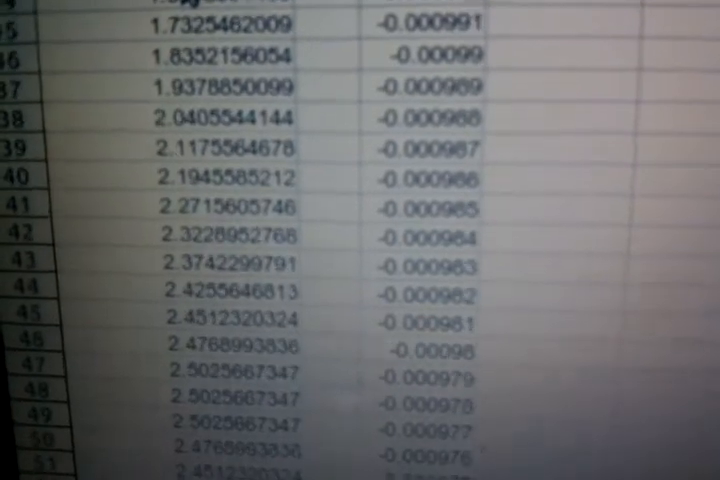
right_click(300, 220)
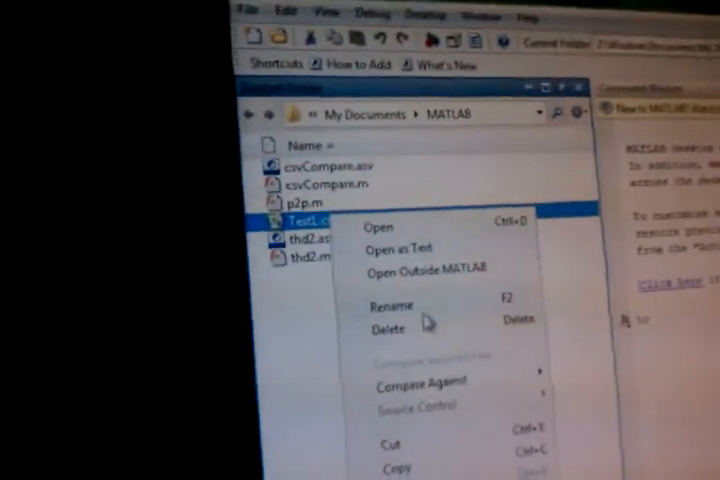
Choose an import action for Test1.csv from the Current Folder context menu
click(380, 228)
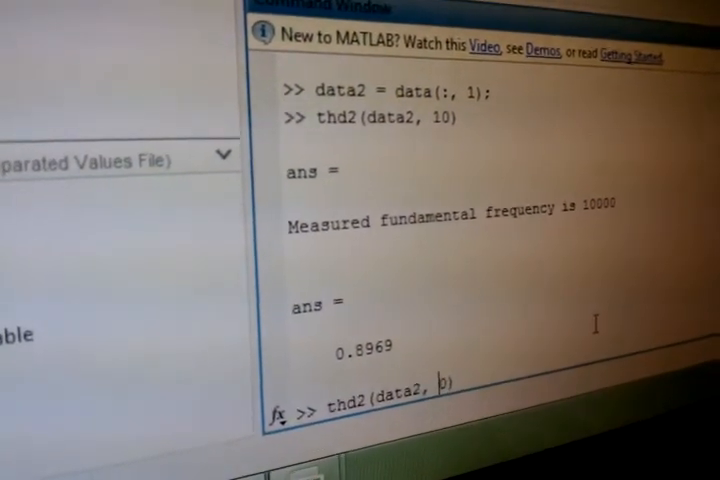
Run thd2(data2,20), returning 0.8969 as for 10 harmonics
key(enter)
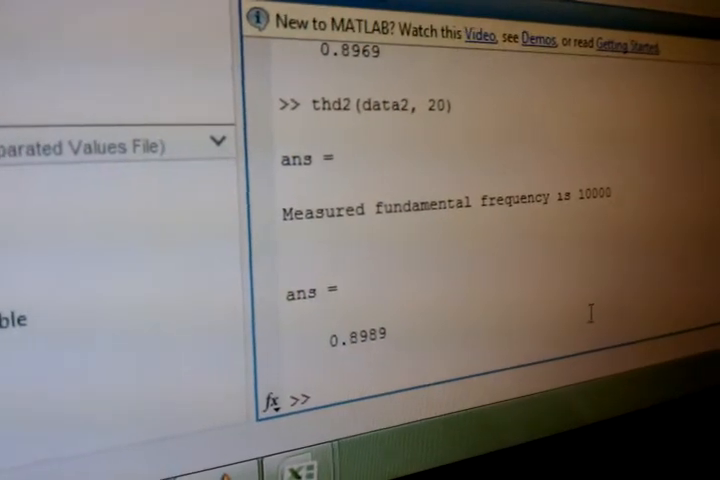